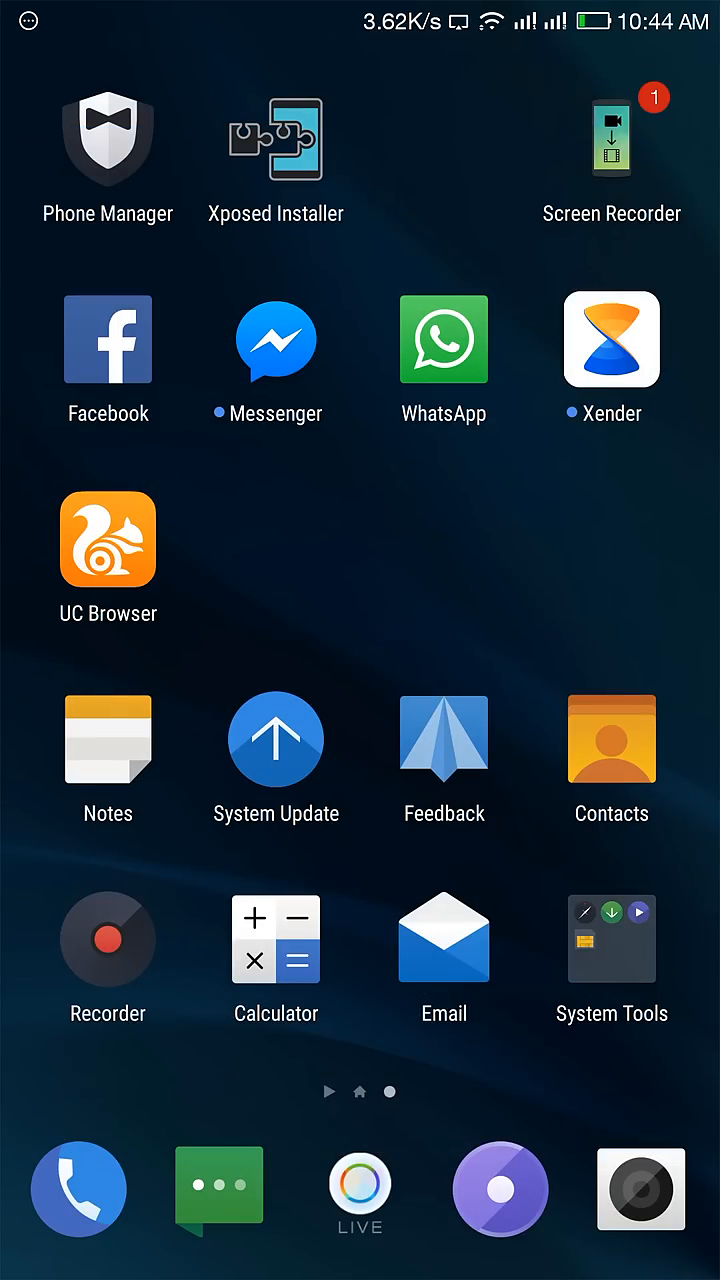
# - Check the phone's model and Android version details in system settings, then return home
pyautogui.hscroll(-3)
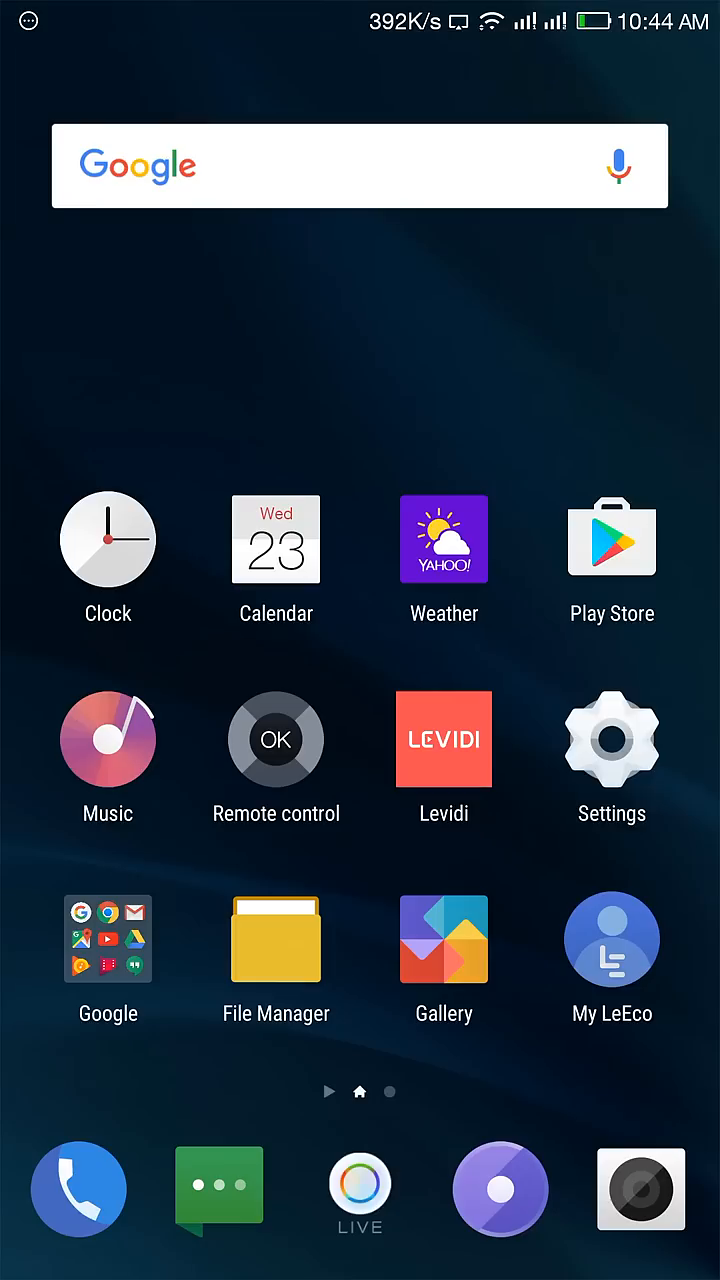
pyautogui.click(611, 738)
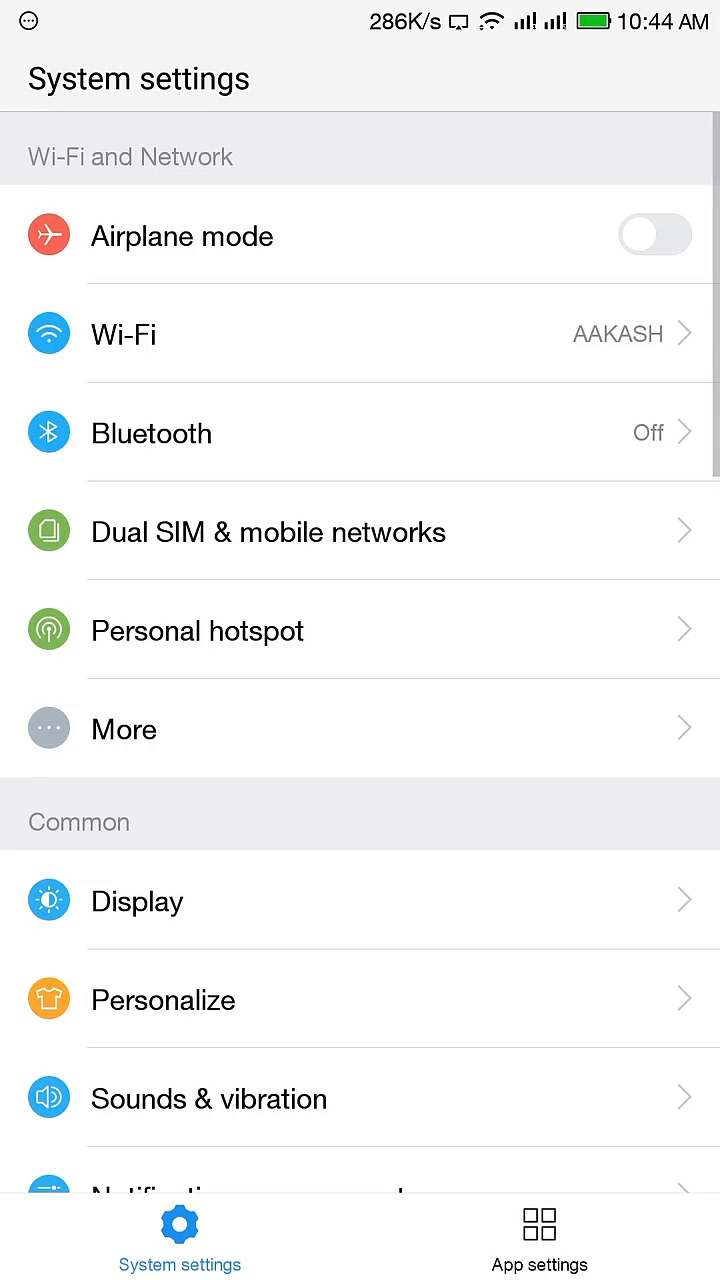
pyautogui.scroll(-3)
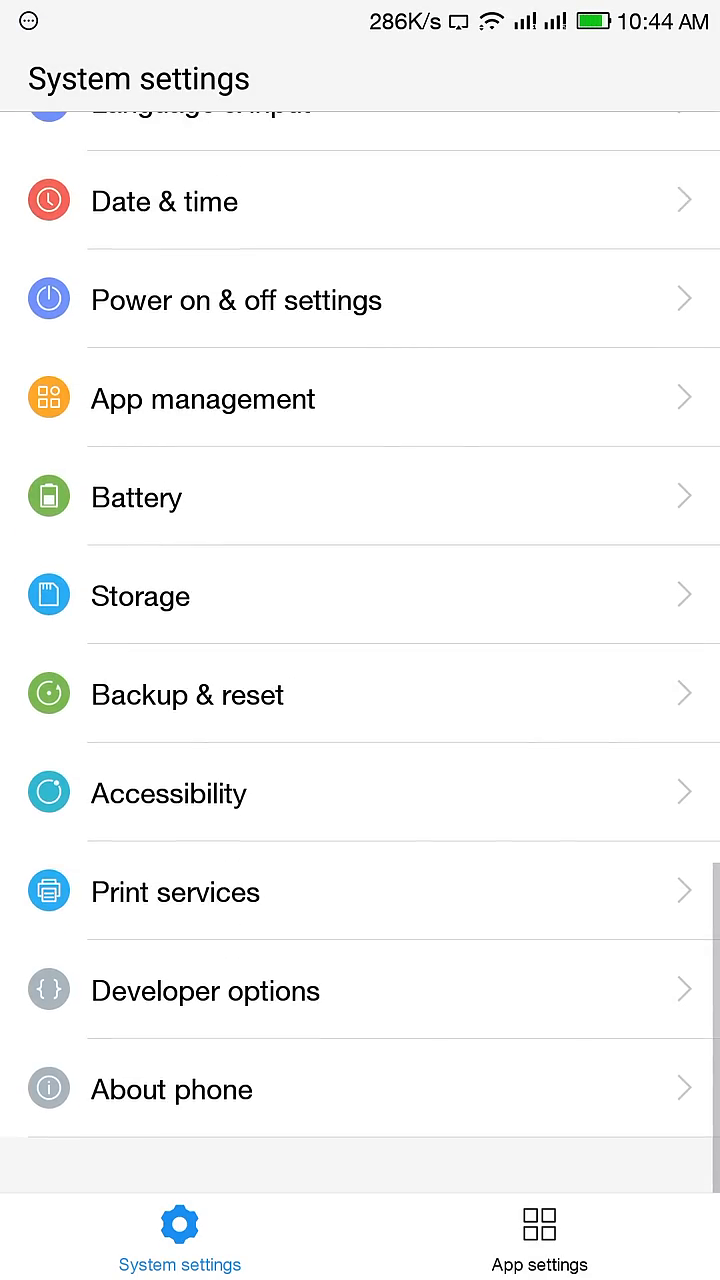
pyautogui.click(171, 1089)
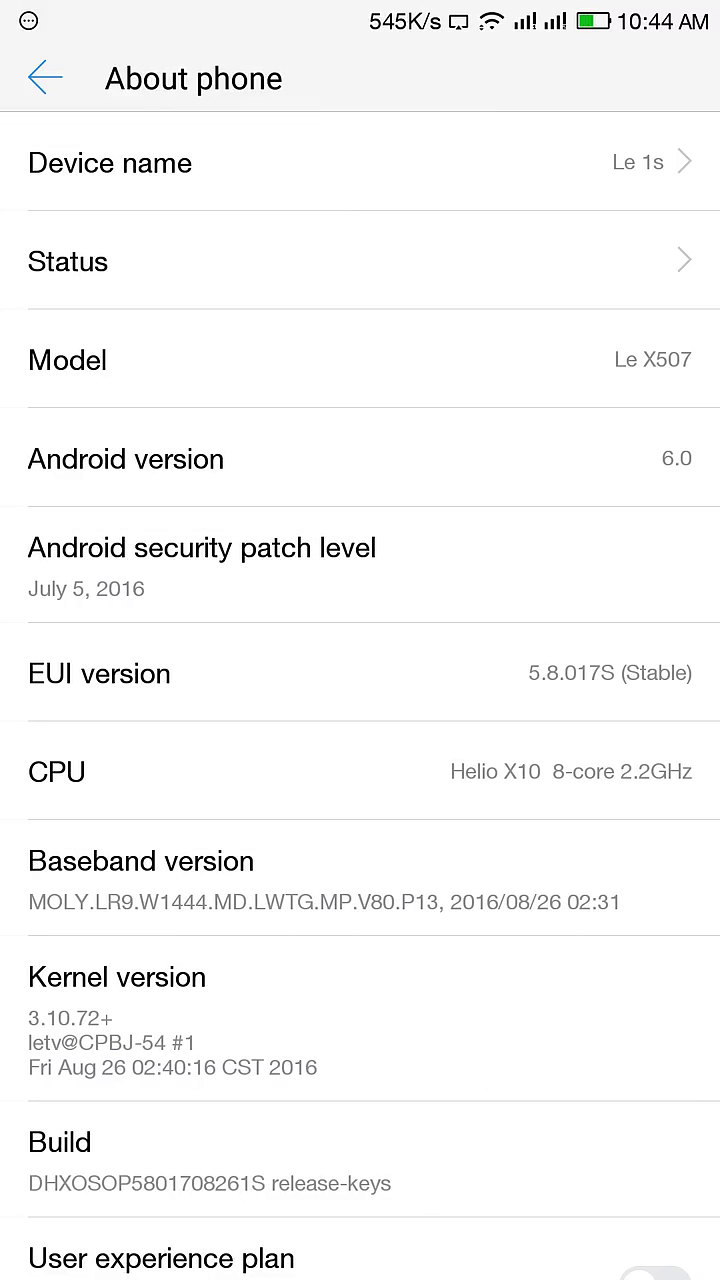
pyautogui.press('HOME')
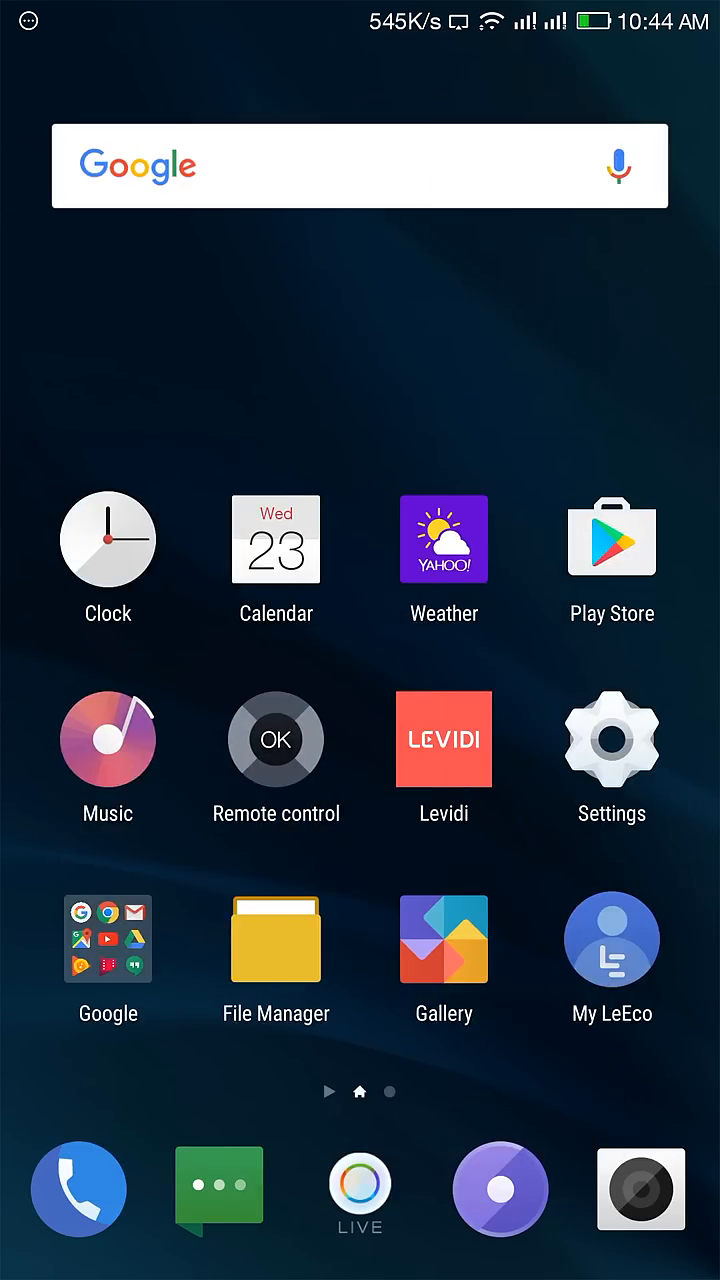
# - Launch the Xposed Installer app from the home screen
pyautogui.click(275, 939)
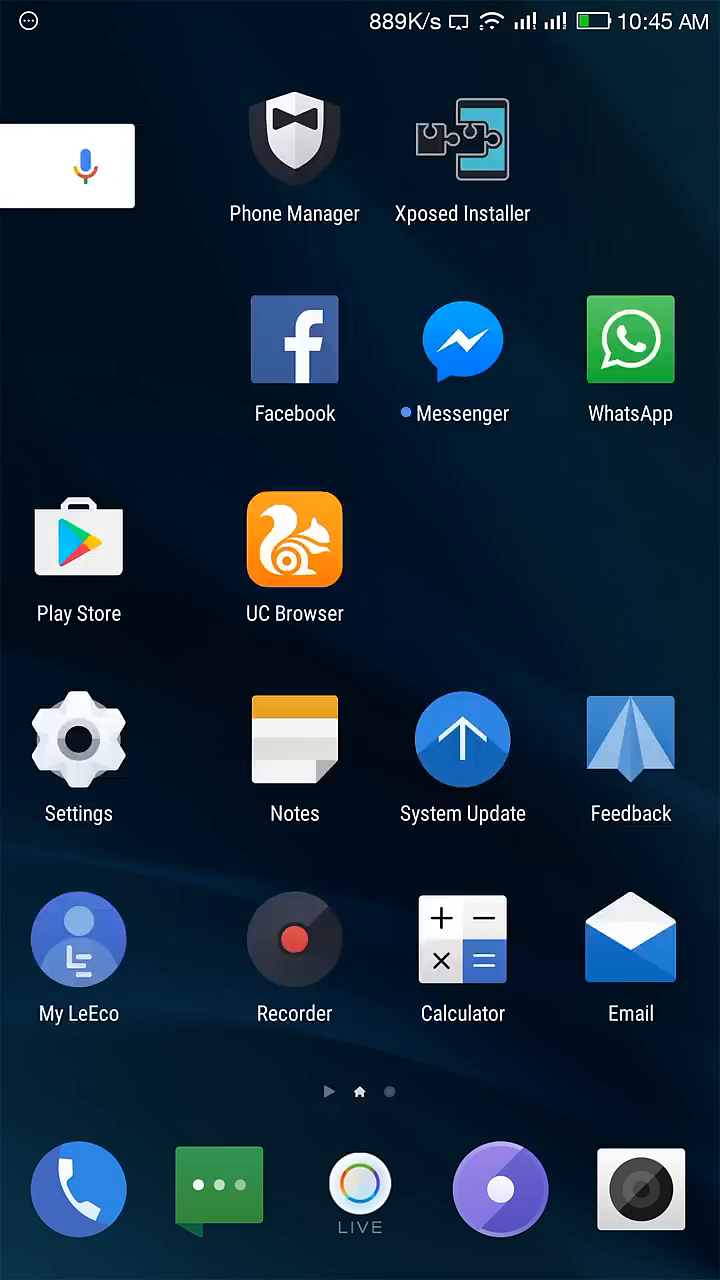
pyautogui.click(463, 138)
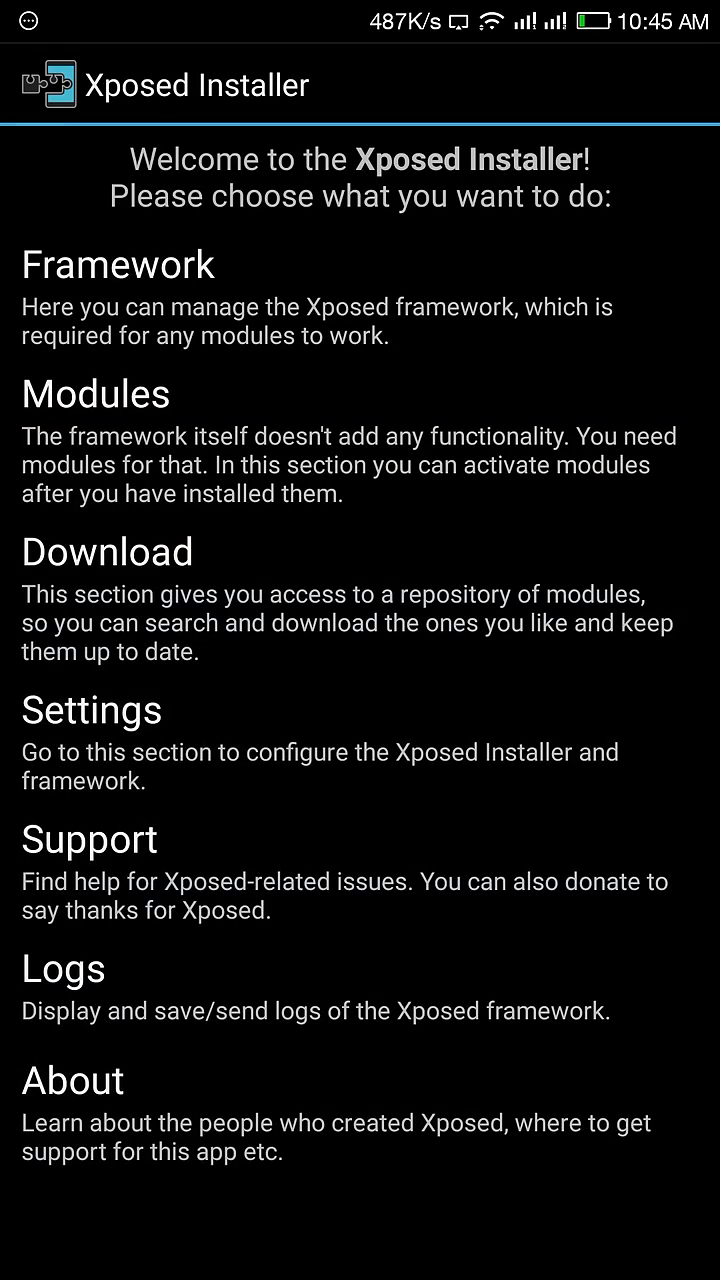
# - Search the module repository for 'ass', confirm Assistant Enabler 3.1 is installed, and return home
pyautogui.click(107, 551)
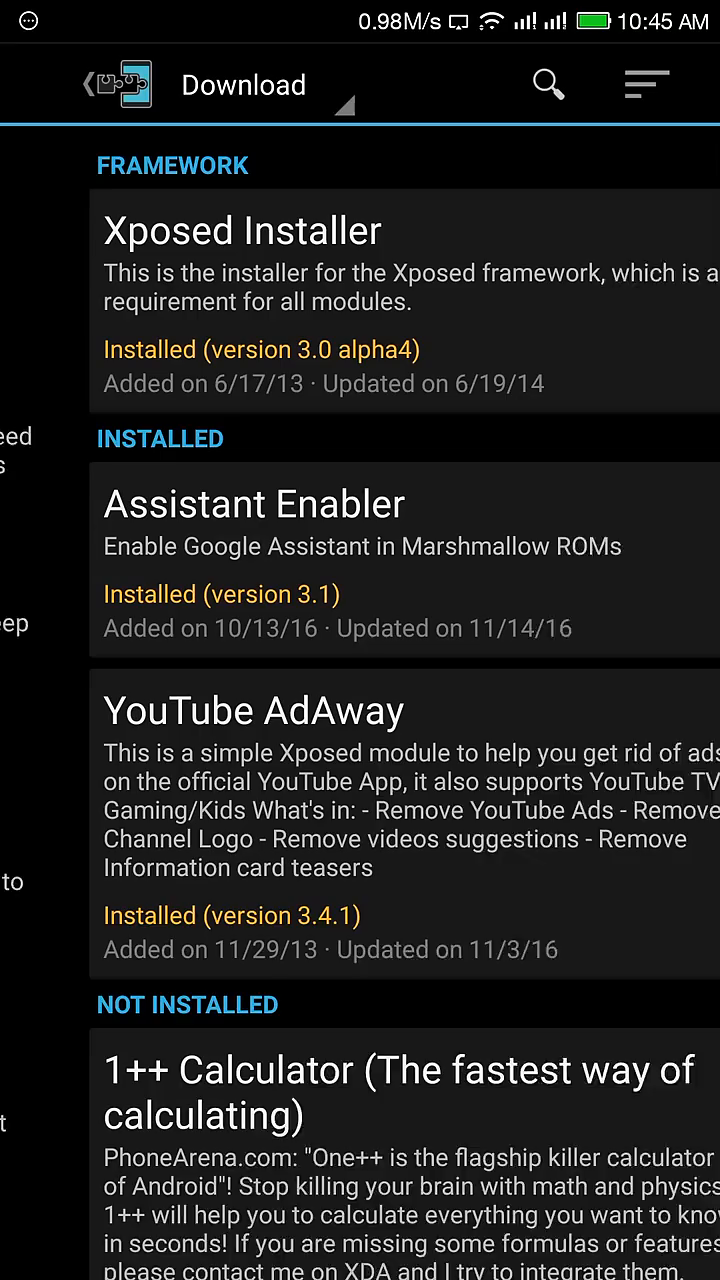
pyautogui.click(550, 84)
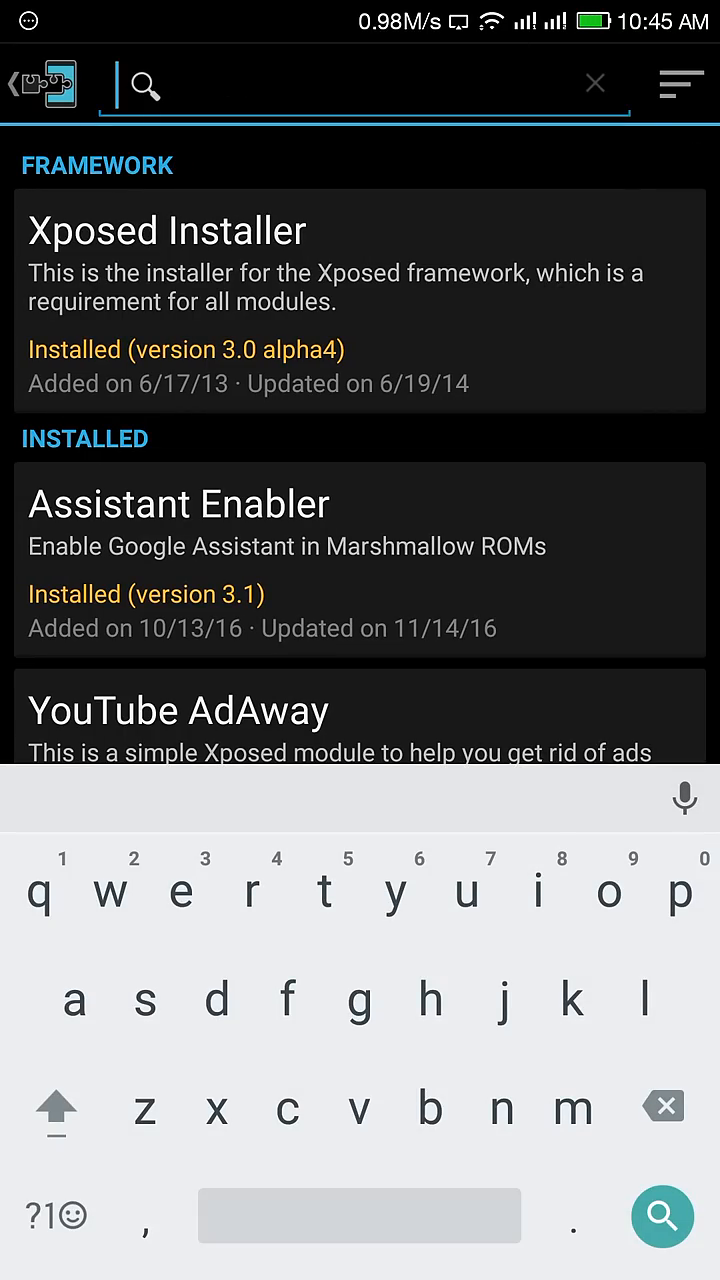
pyautogui.write('a')
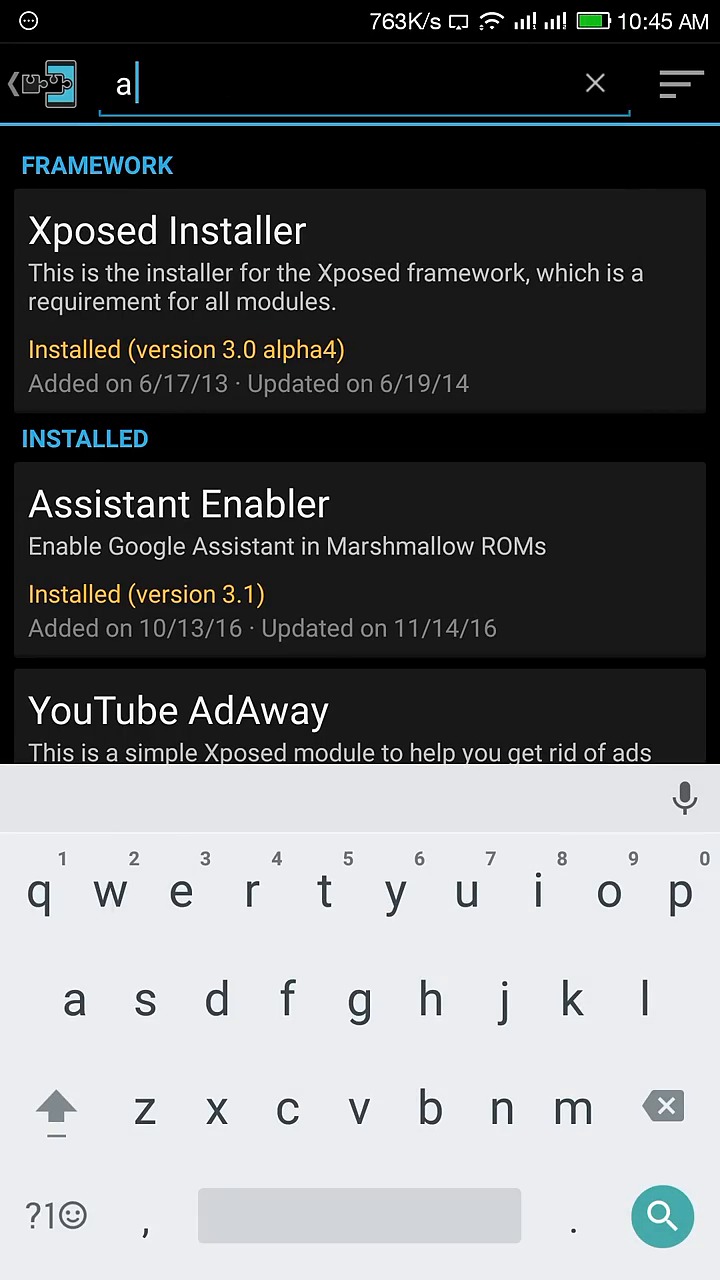
pyautogui.write('ss')
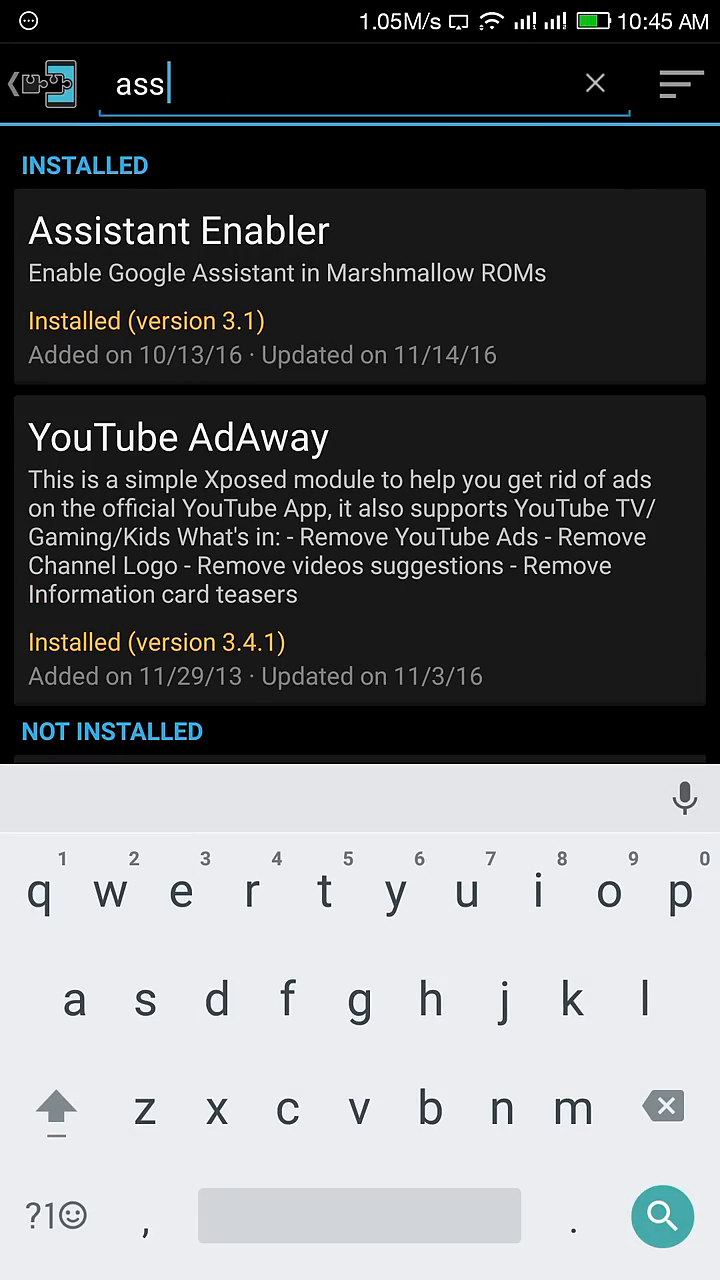
pyautogui.click(177, 230)
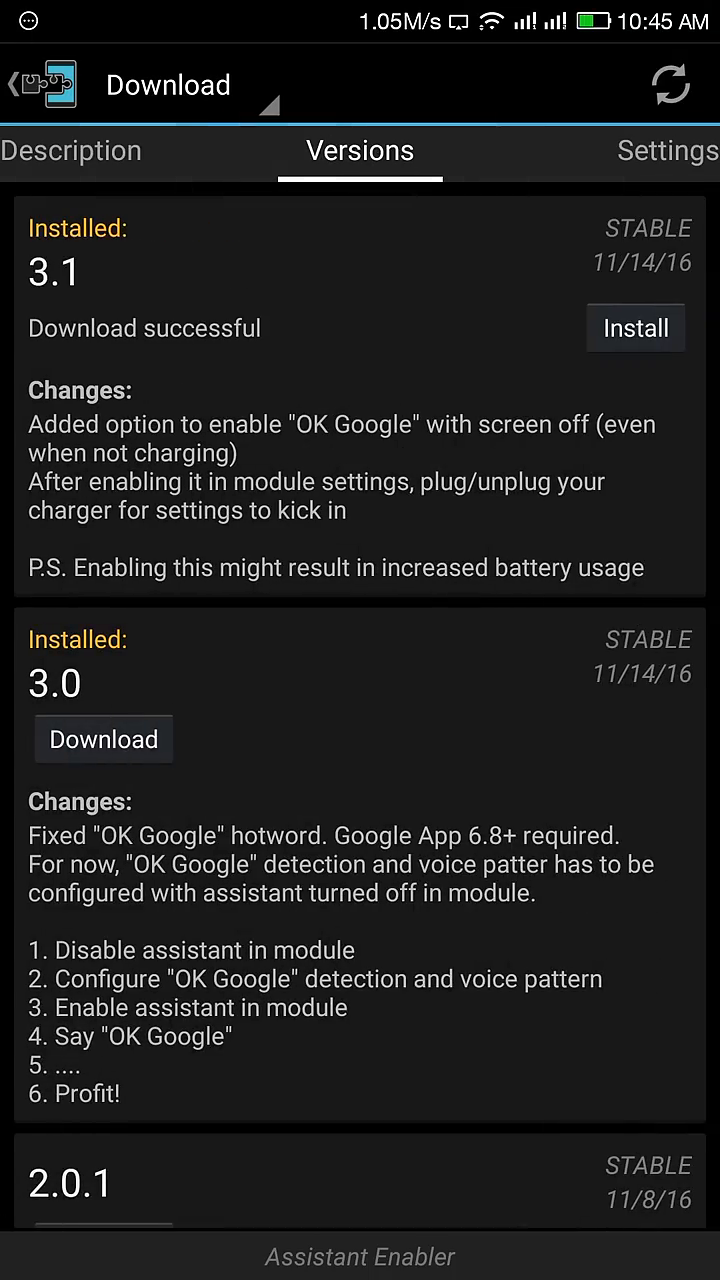
pyautogui.click(635, 328)
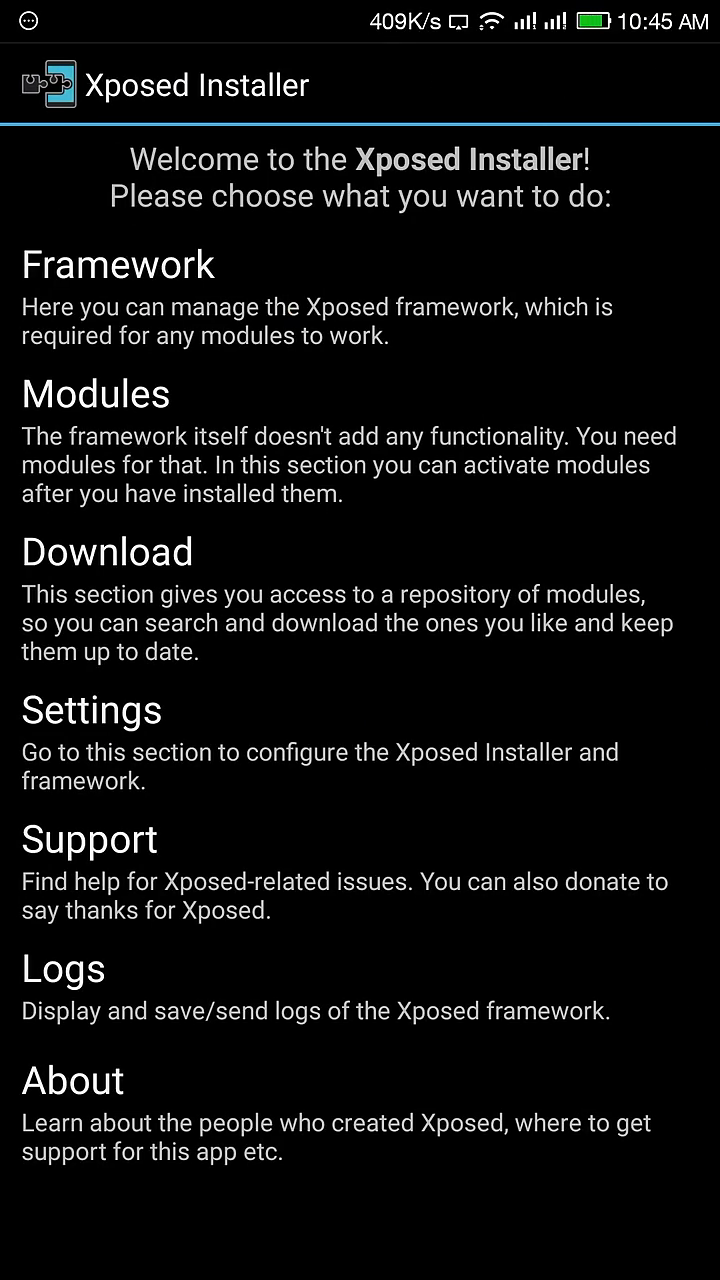
pyautogui.click(96, 394)
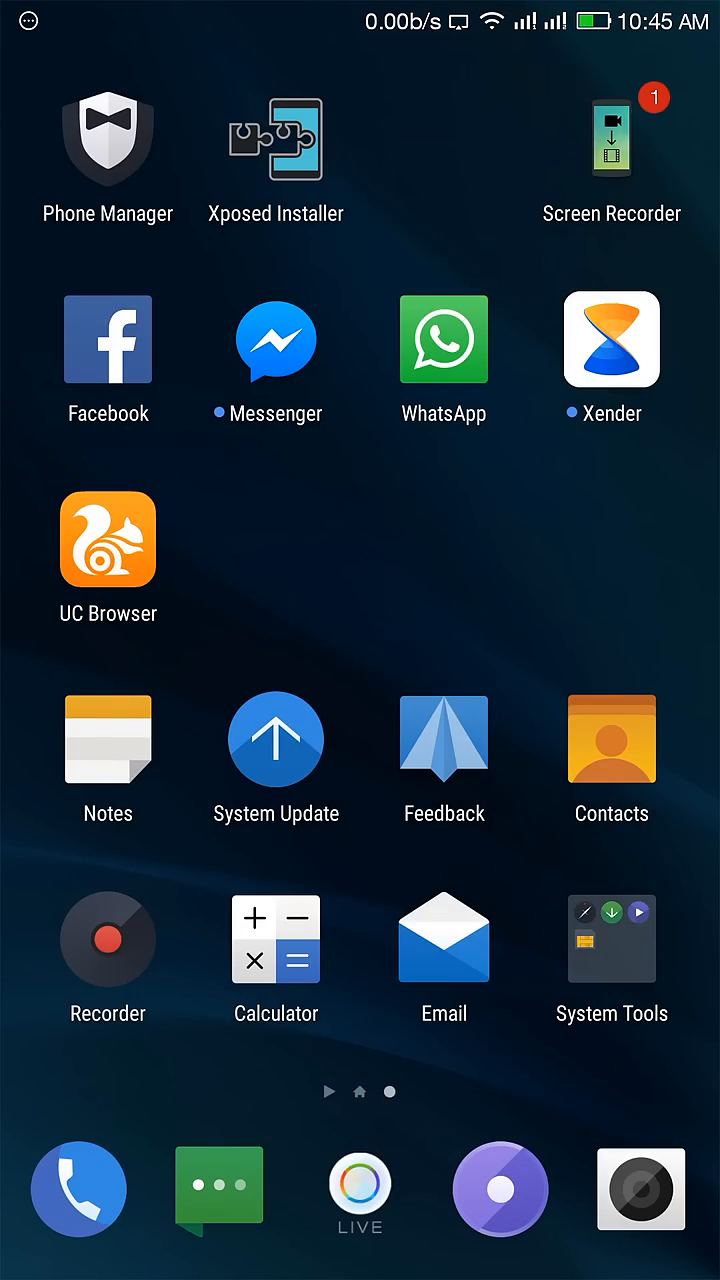
# - Reboot the phone from the power menu so the module takes effect
pyautogui.press('POWER')
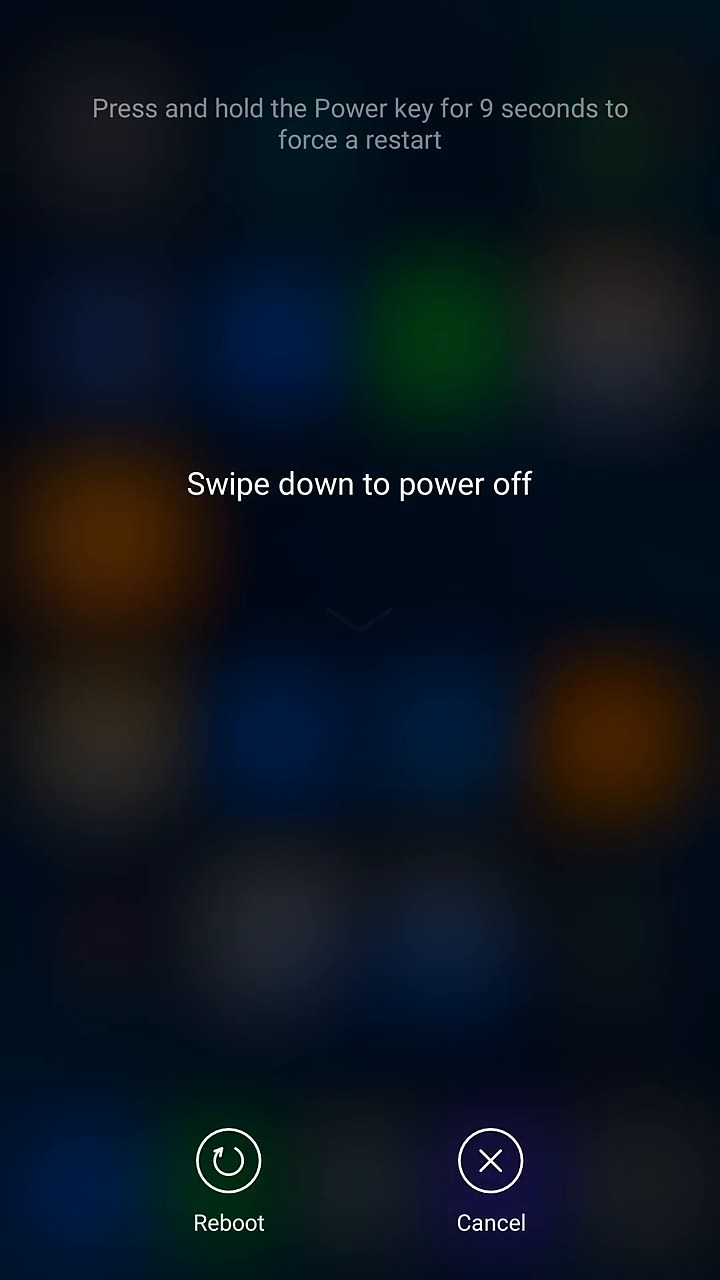
pyautogui.click(489, 1160)
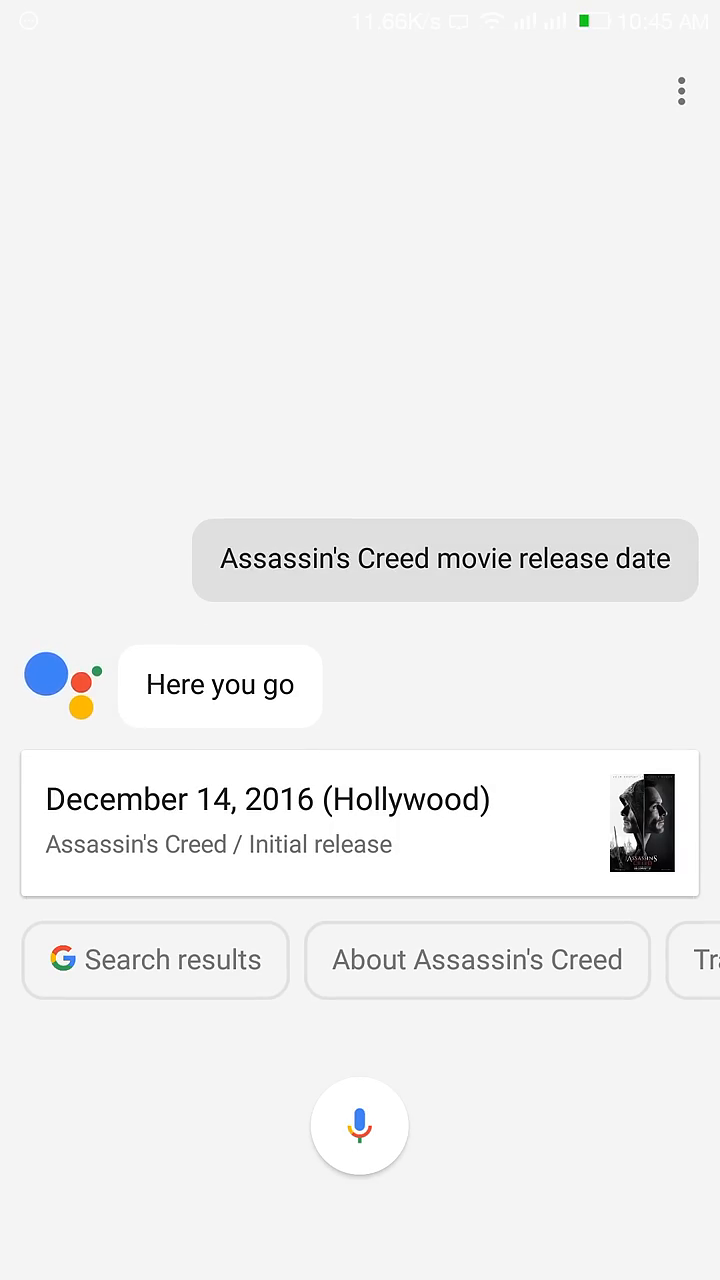
# - Ask Google Assistant by voice for the top newest movies in 2016
pyautogui.click(360, 1126)
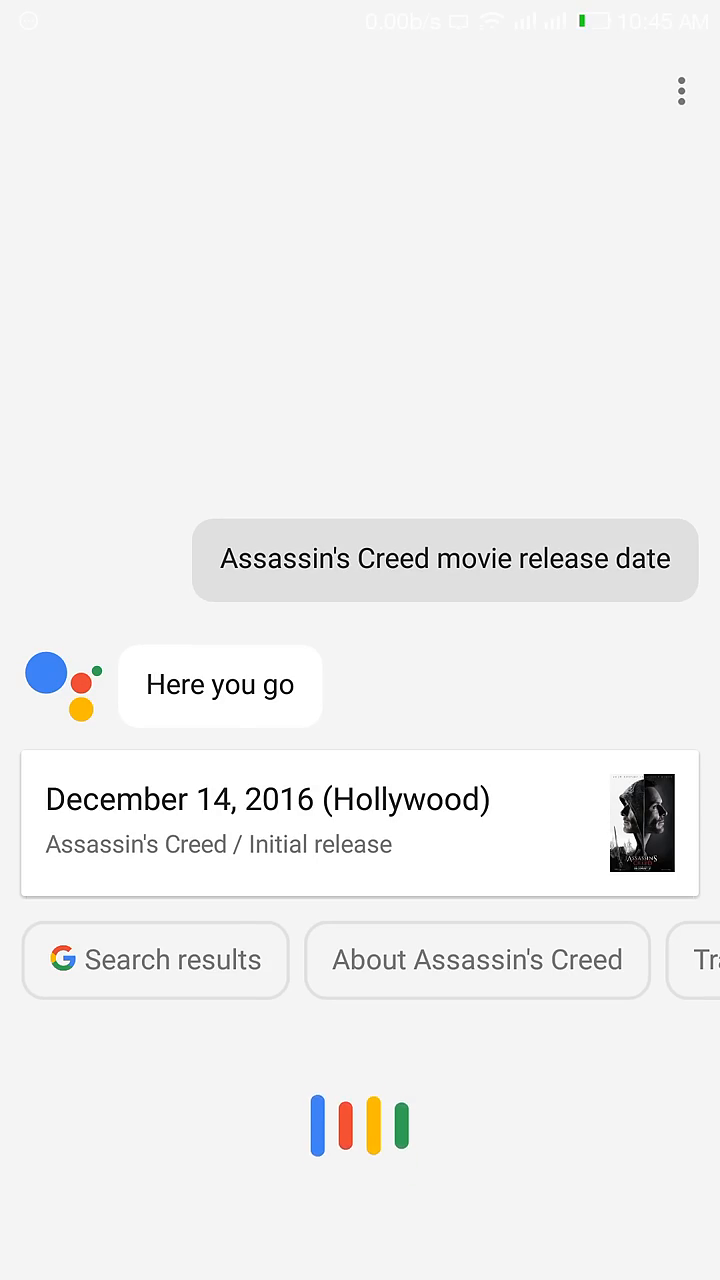
pyautogui.click(360, 1125)
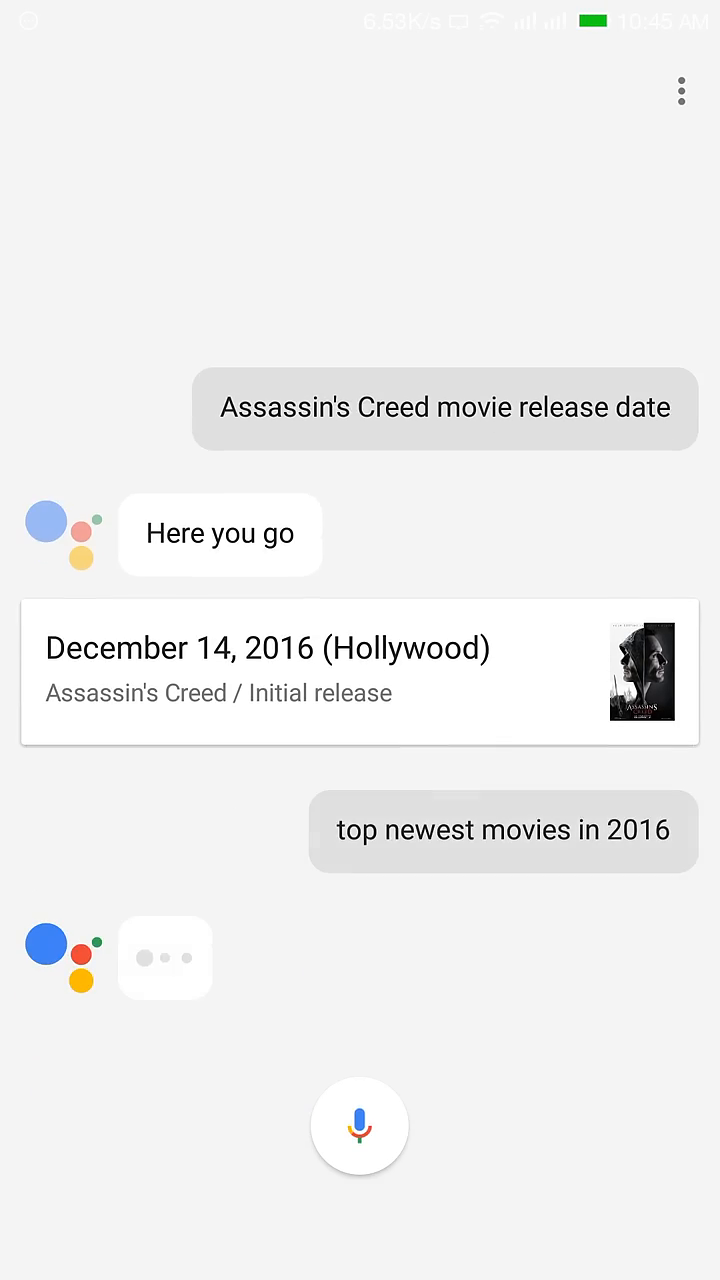